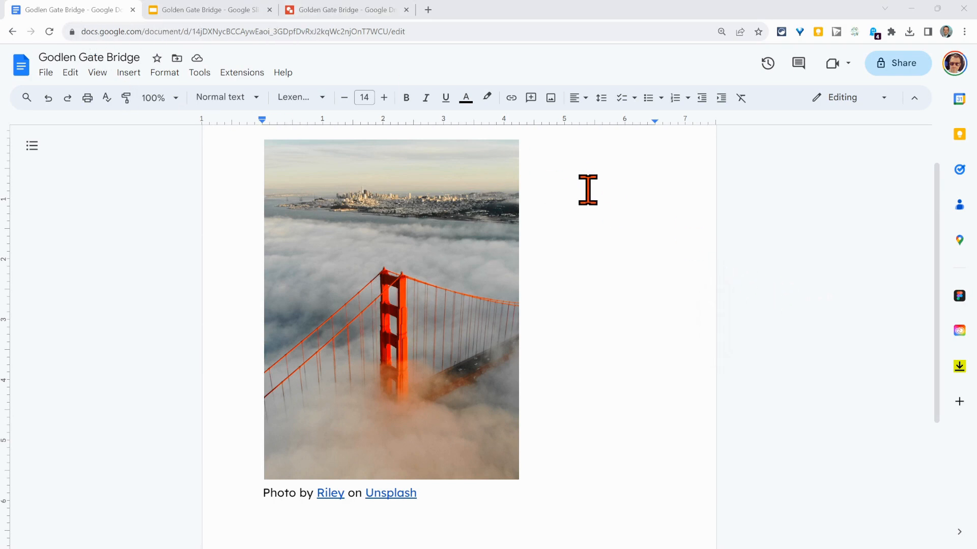
mouse_move(508, 240)
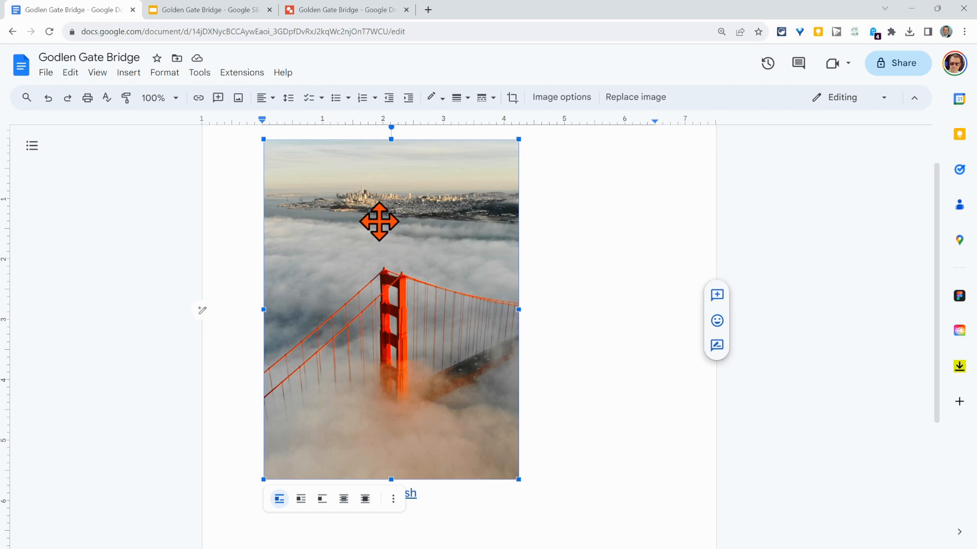
Step: Bring up the context menu of image actions for the foggy bridge photo
right_click(379, 222)
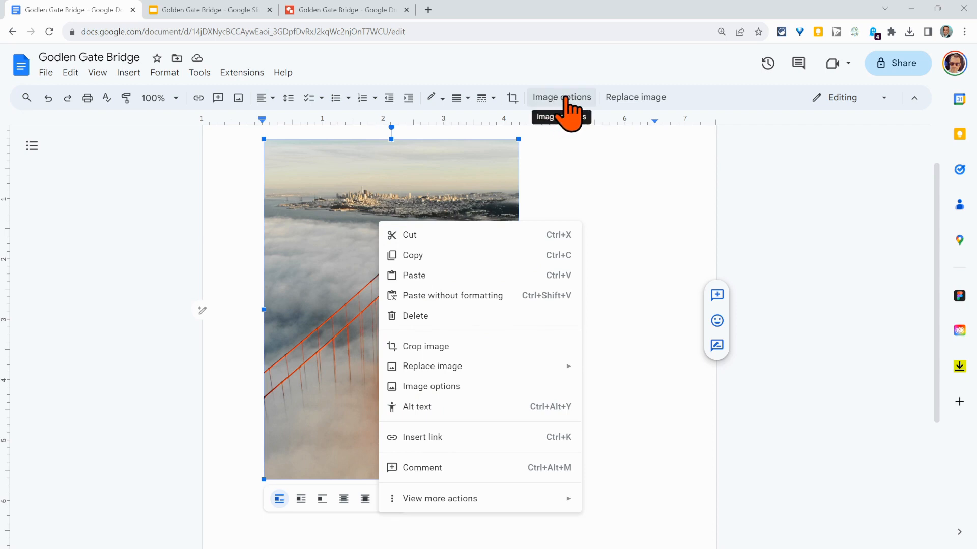
Step: Enter an alt text description of the fog-covered bridge with San Francisco behind it
left_click(559, 98)
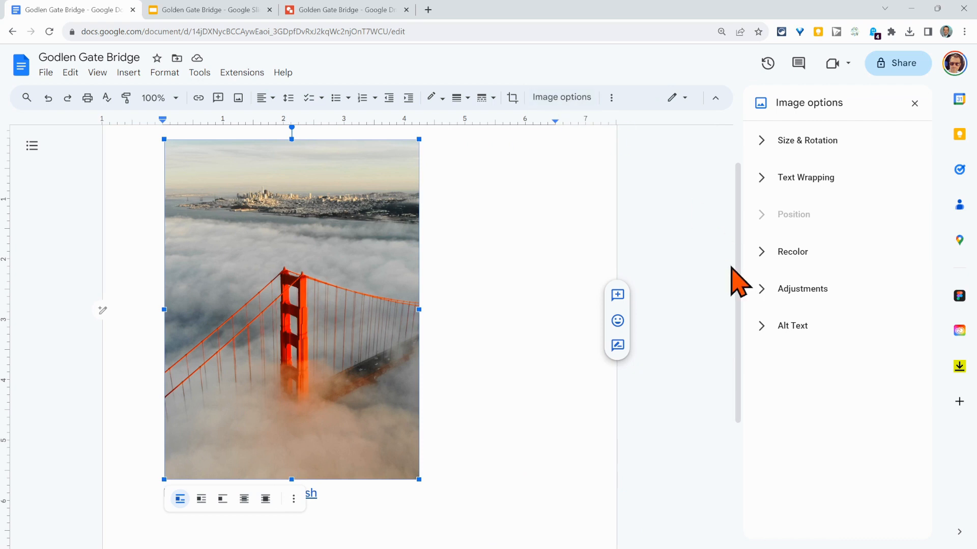
left_click(792, 325)
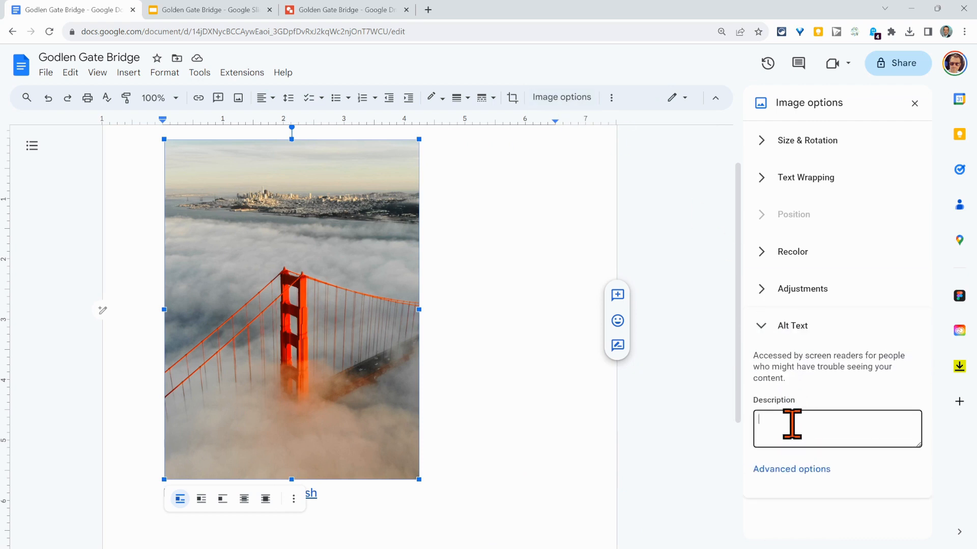
type("Go")
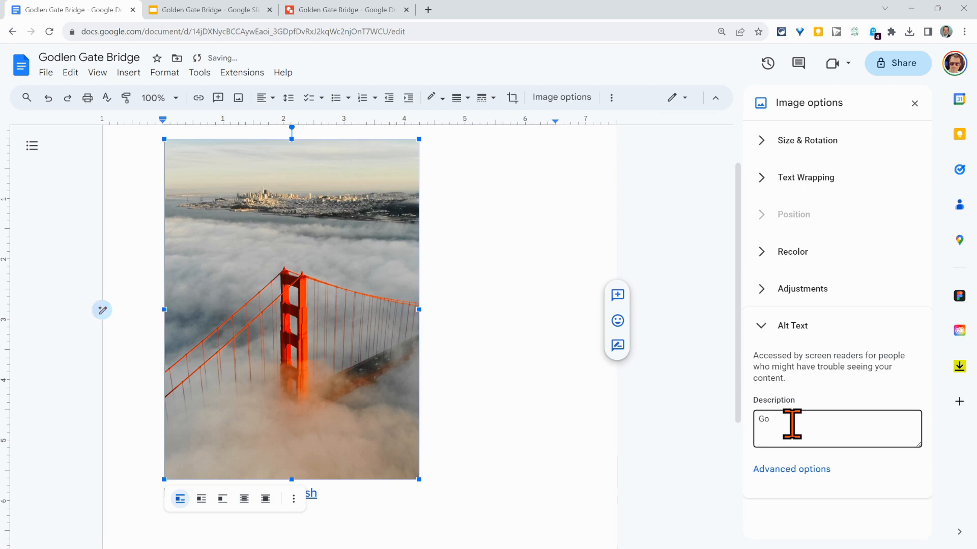
type("Arial")
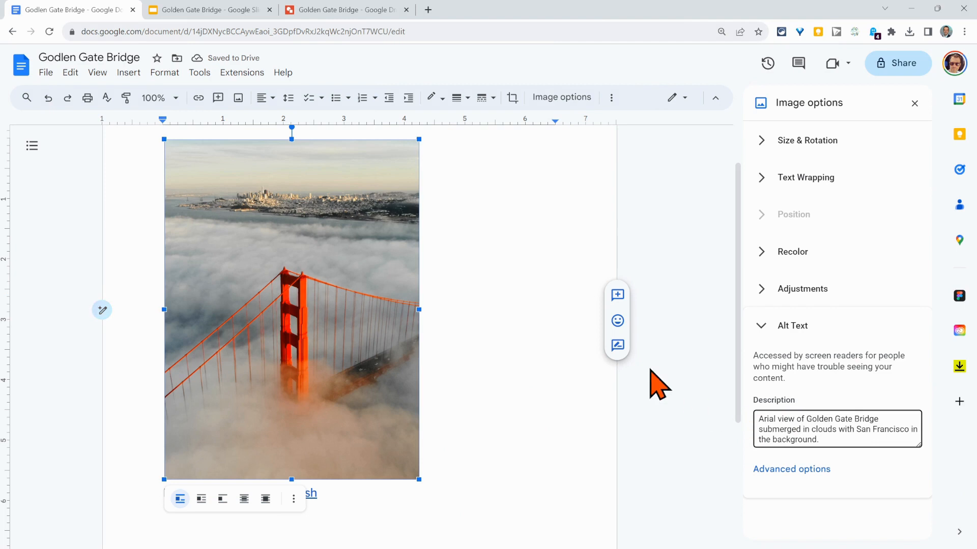
mouse_move(560, 98)
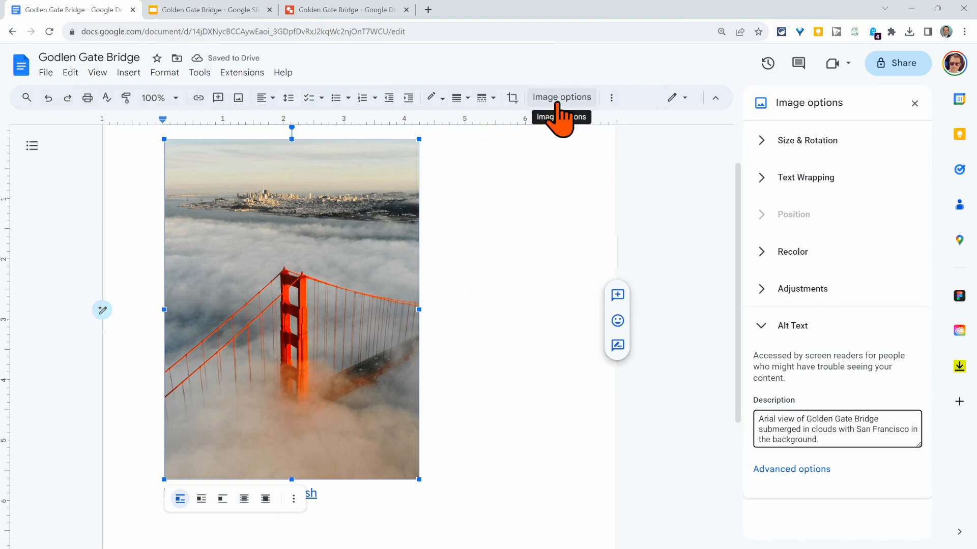
Step: Describe the night photo as 'Golden Gate Bridge with lights on at night' with Northern California mountains
left_click(209, 9)
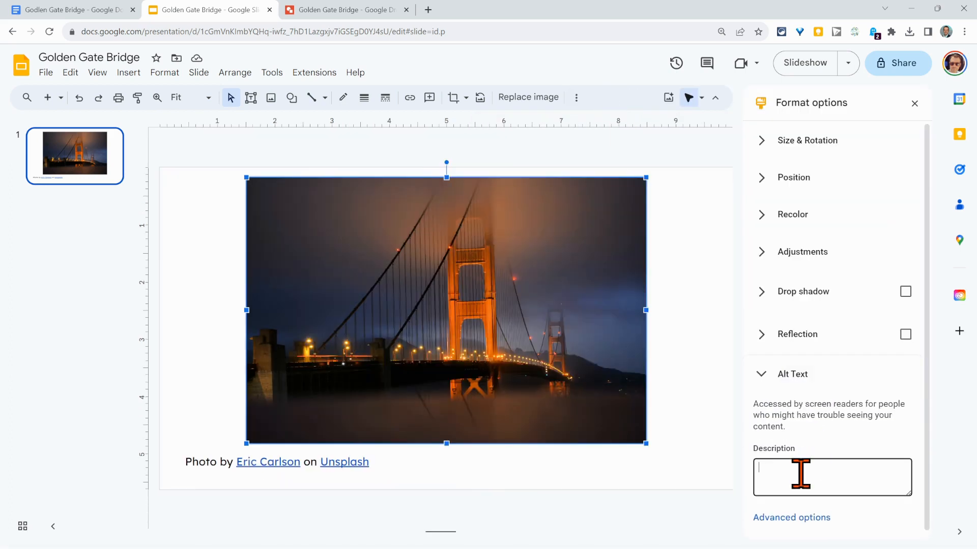
type("Golden Gate Bridge with lights on at night. The mountains of Northern California are in the background.")
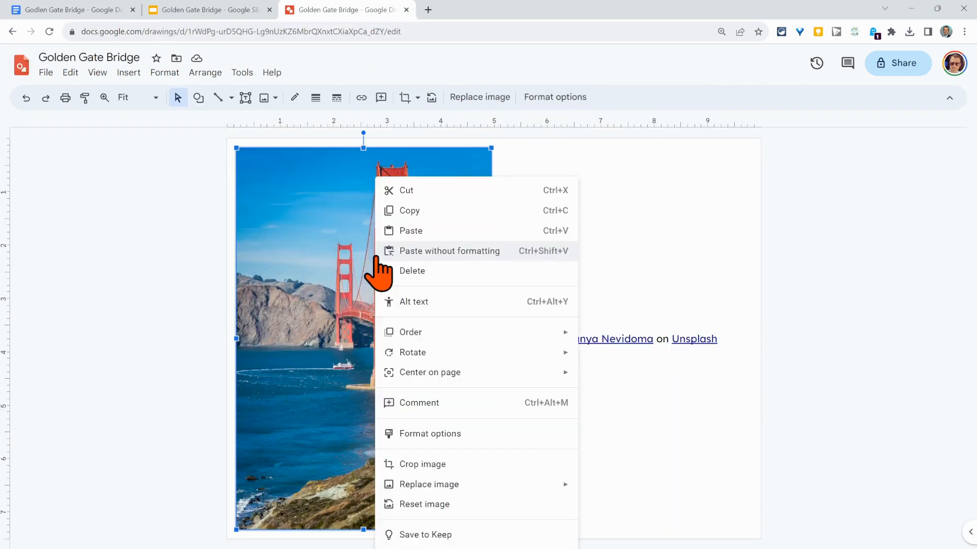
mouse_move(413, 301)
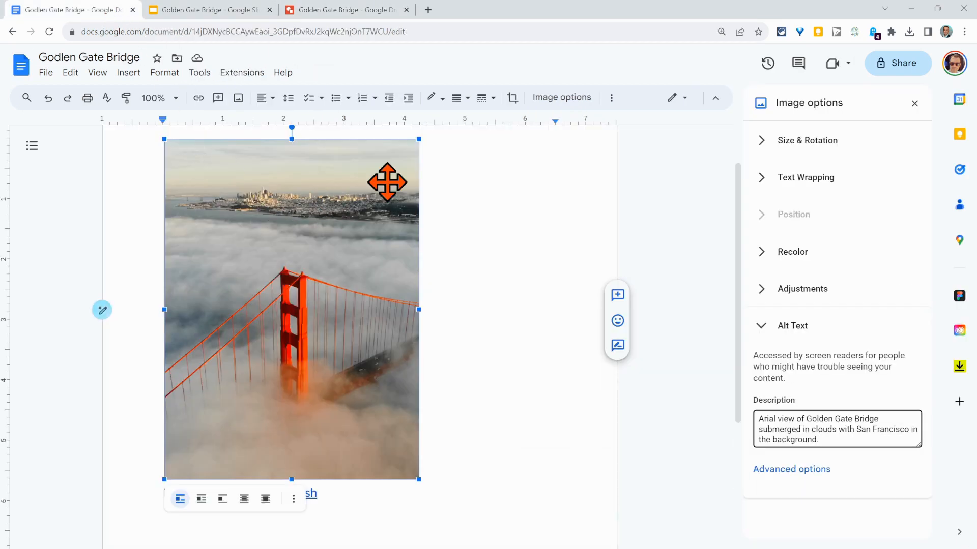
mouse_move(539, 299)
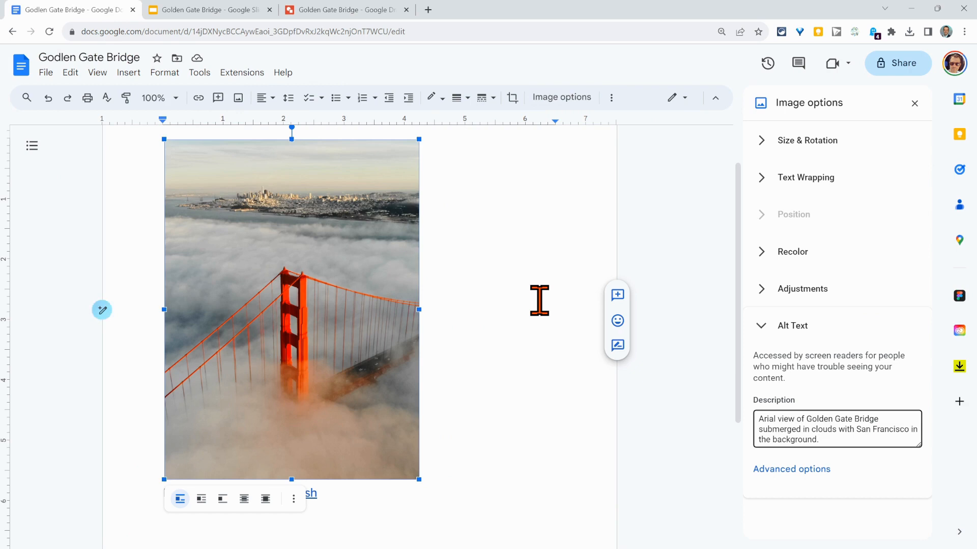